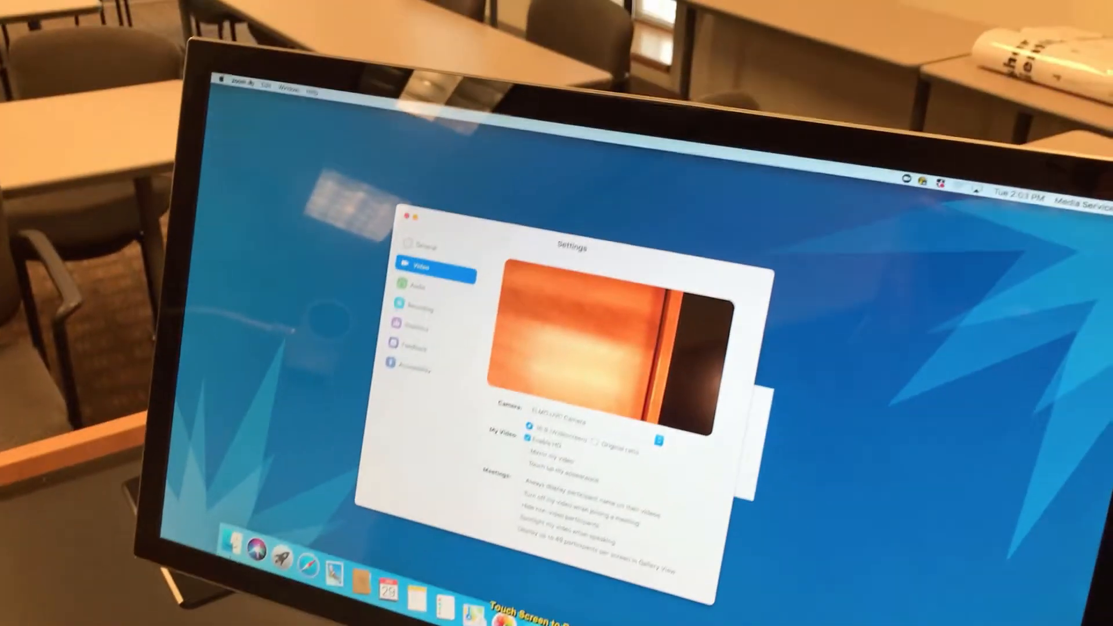
# Open Zoom's Preferences from the zoom.us application menu.
pyautogui.click(230, 79)
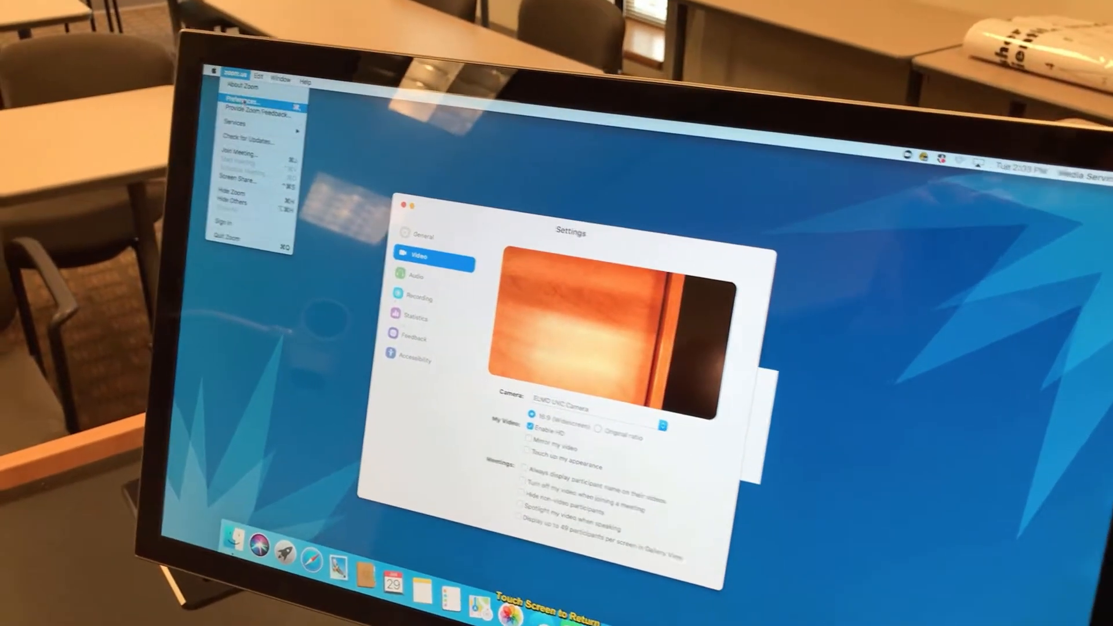
pyautogui.click(415, 275)
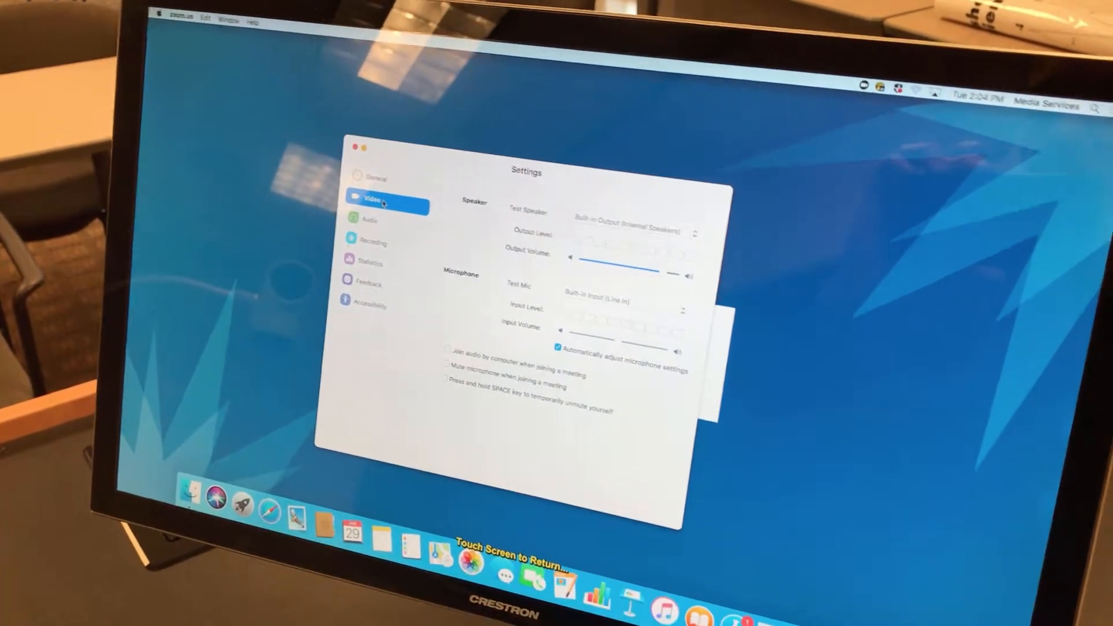
# Go to the Video settings and show the camera list with ELMO UVC Camera selected.
pyautogui.click(386, 205)
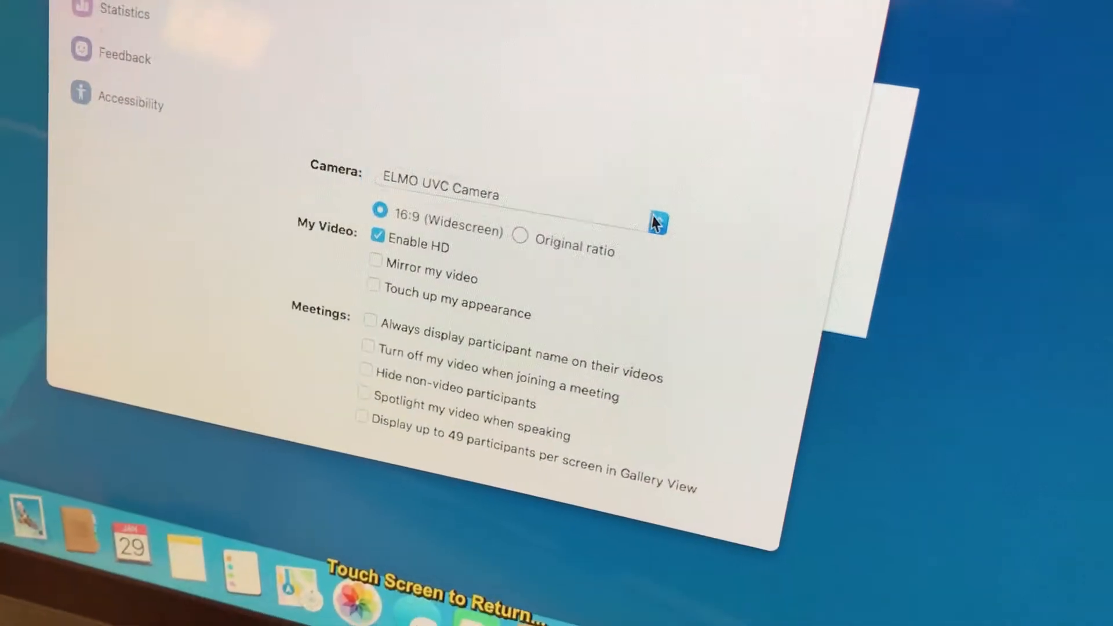
pyautogui.click(653, 222)
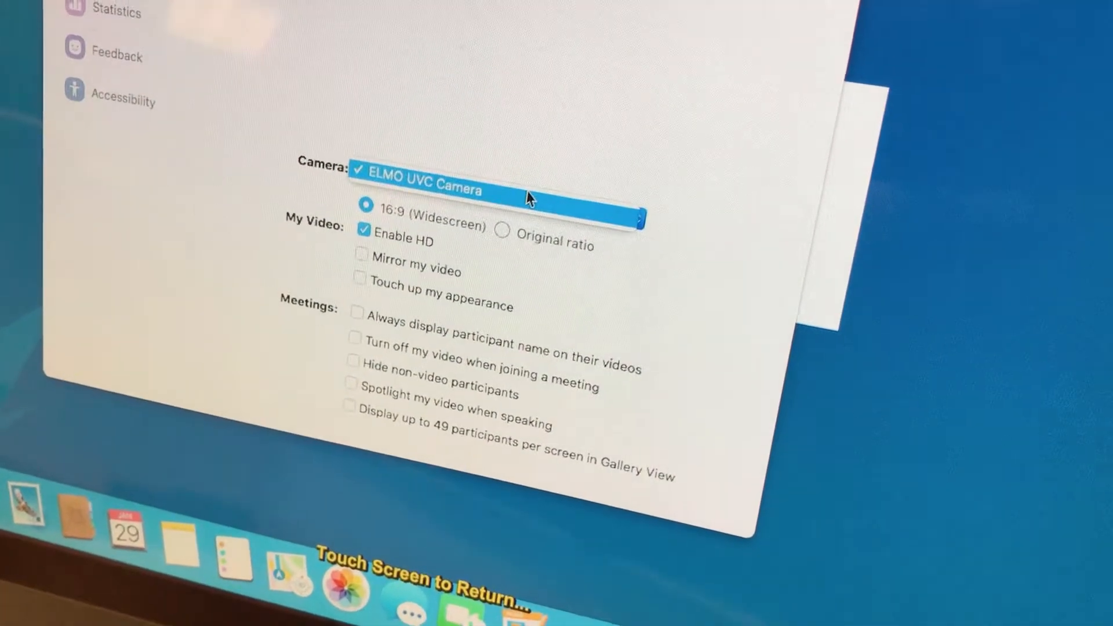